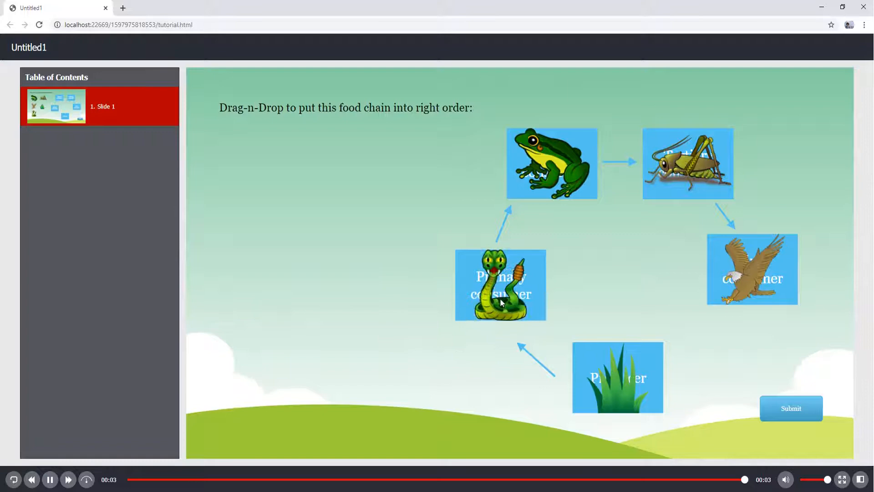
Return from the food-chain browser preview to the fruit slide in the ActivePresenter project.
click(790, 407)
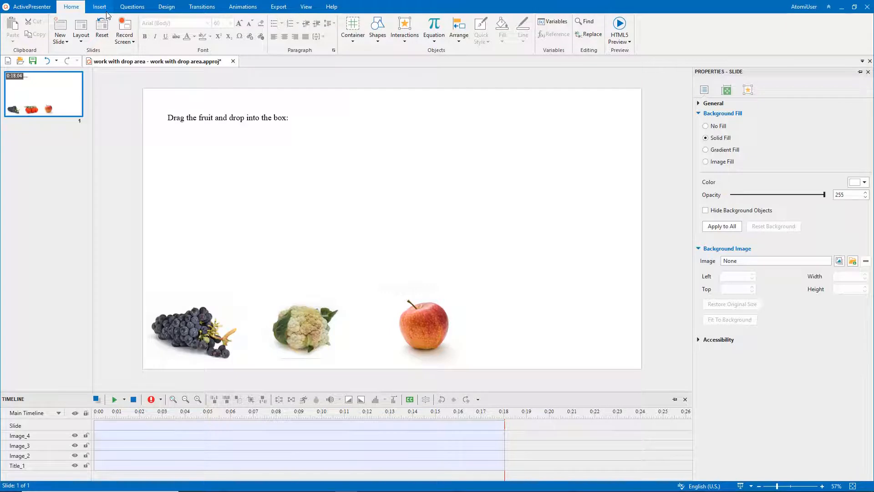
Insert a drop area labelled 'Fruit' above the images, with its paired drag source and feedback messages.
click(99, 6)
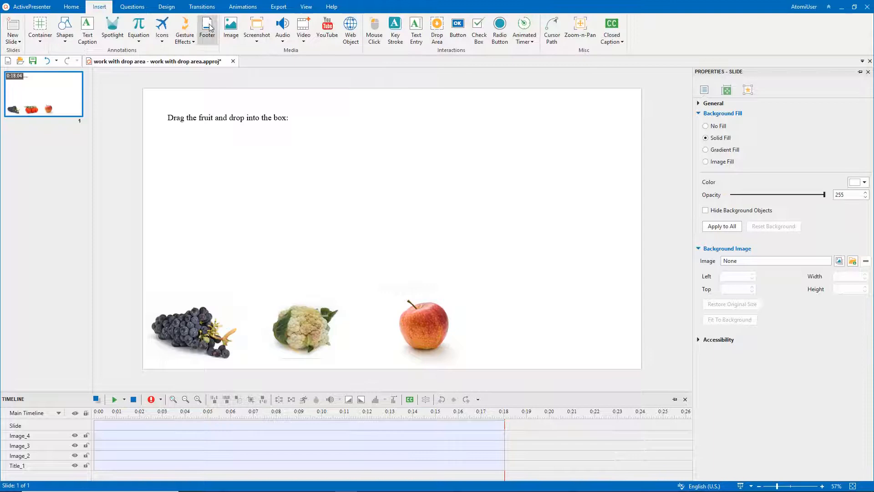
mouse_move(336, 138)
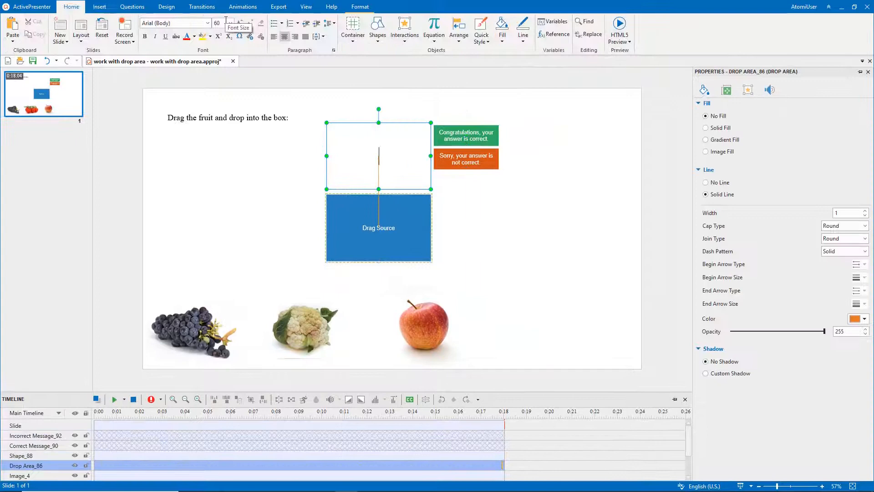
text(Fruit)
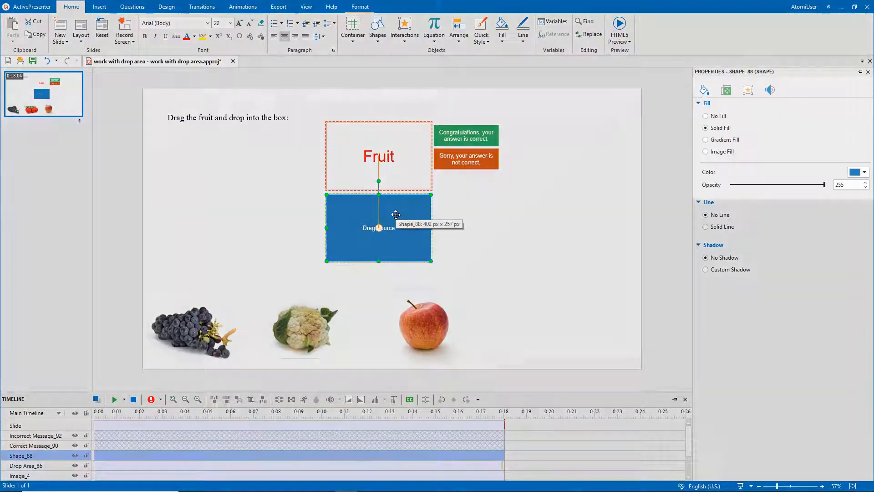
Fill the blue drag source with the oranges photo and place it in the row beside the apple.
click(704, 90)
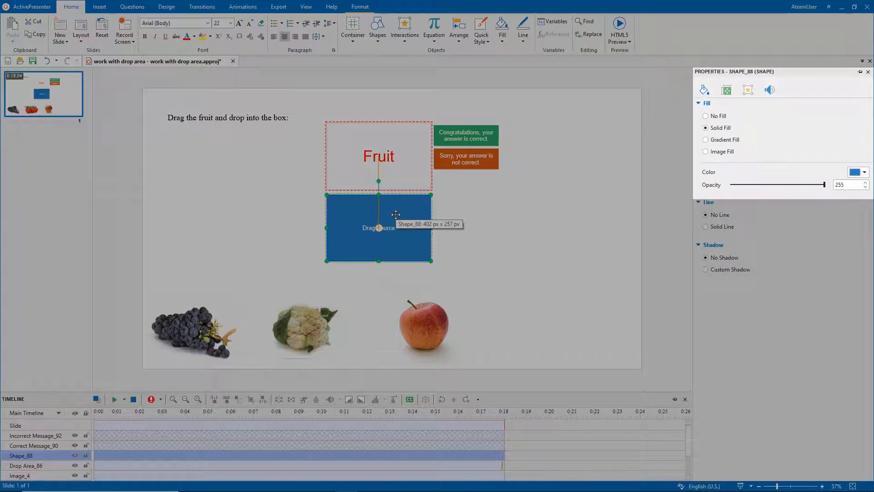
click(705, 151)
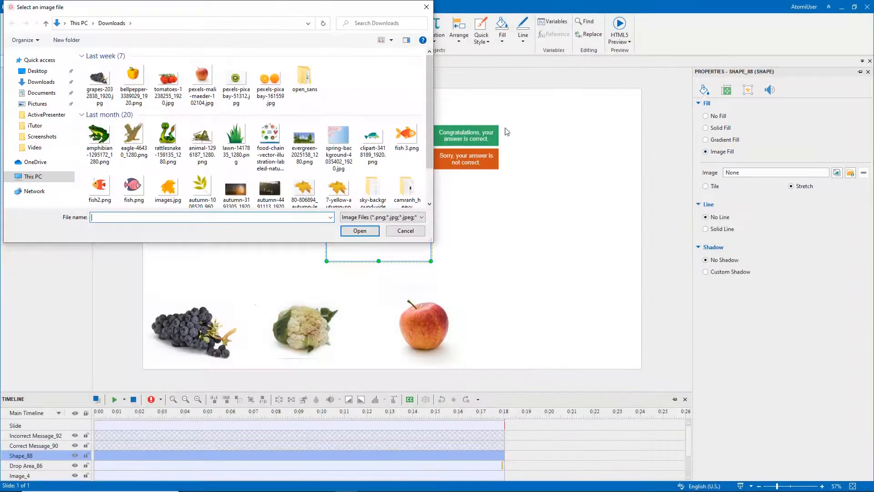
click(360, 230)
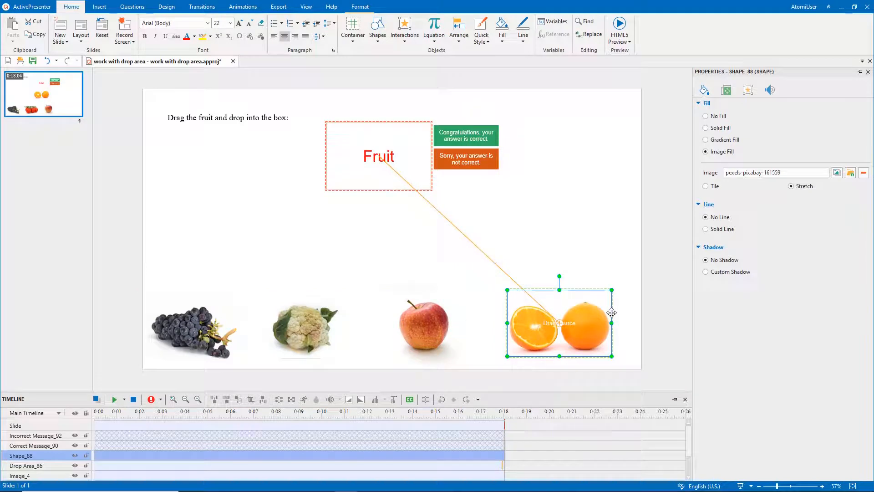
click(422, 327)
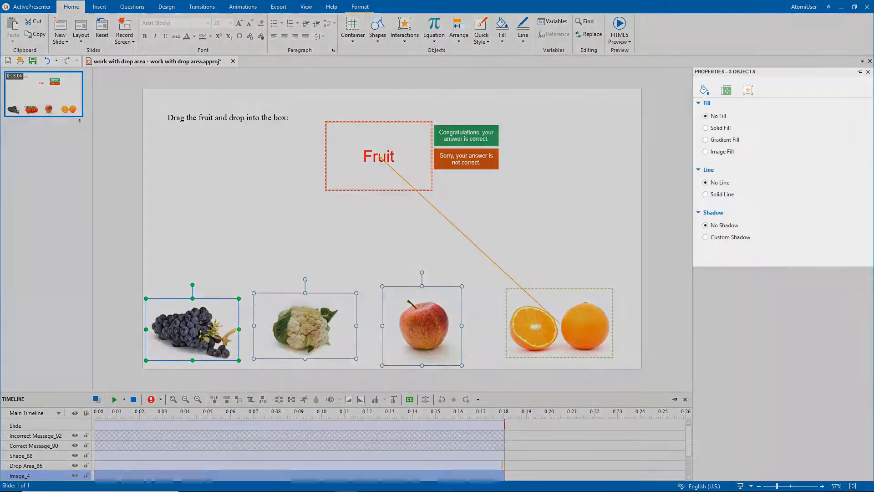
Make the grapes, cauliflower and apple images drag sources with a drag effect, linked to the Fruit drop area.
click(747, 89)
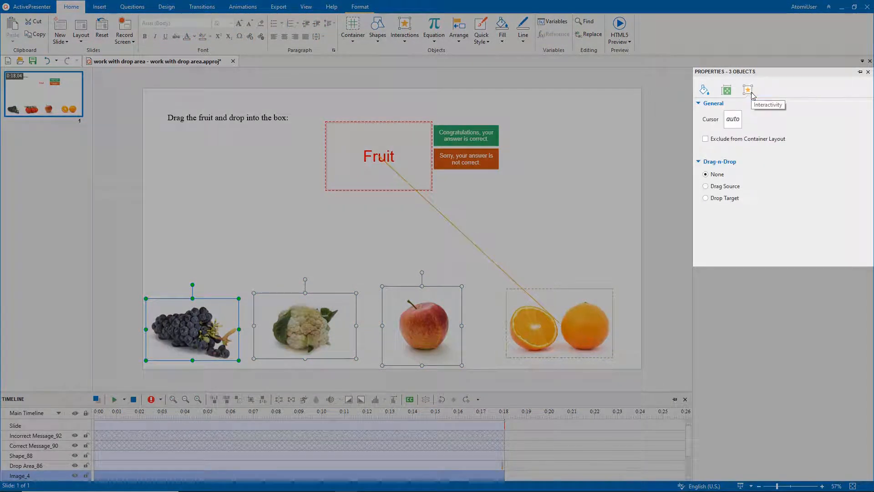
click(706, 186)
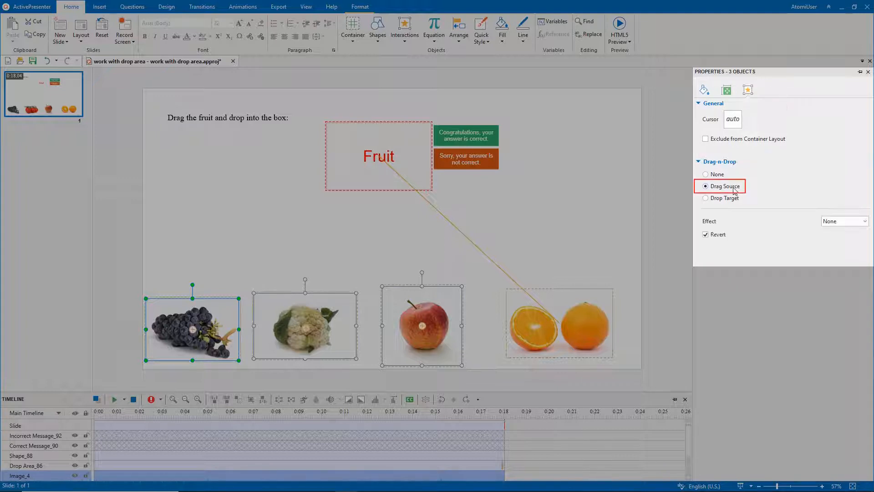
click(866, 221)
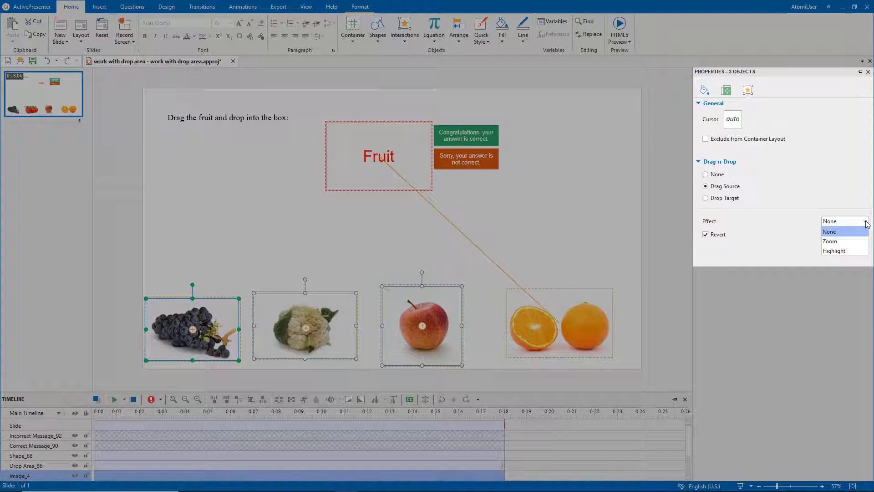
click(829, 240)
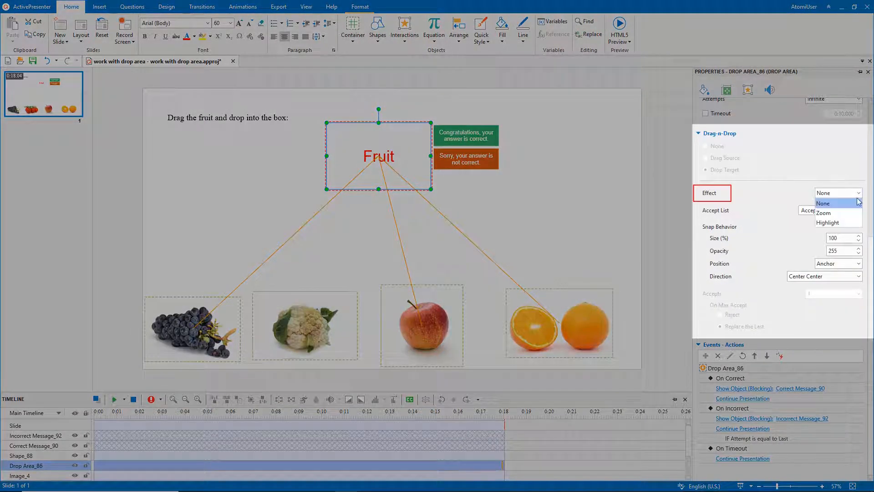
Give the Fruit drop area a Zoom hover effect and a 50% snap size for dropped items.
click(823, 213)
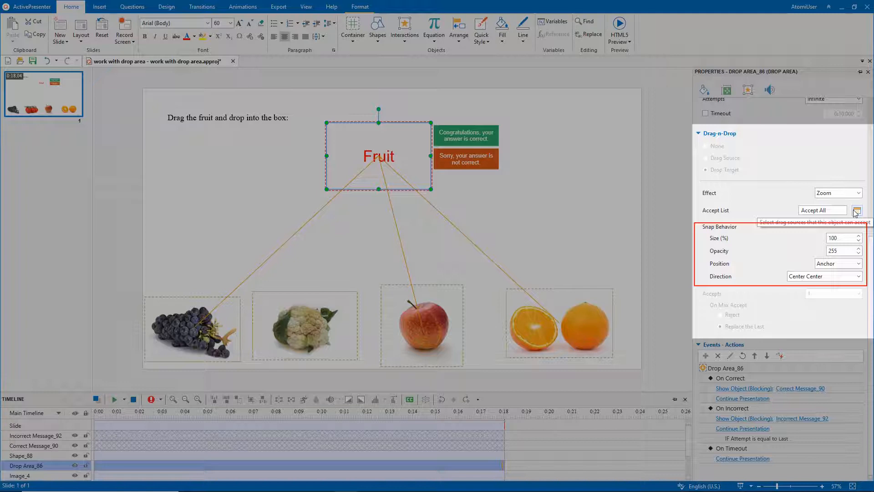
mouse_move(857, 210)
text(50)
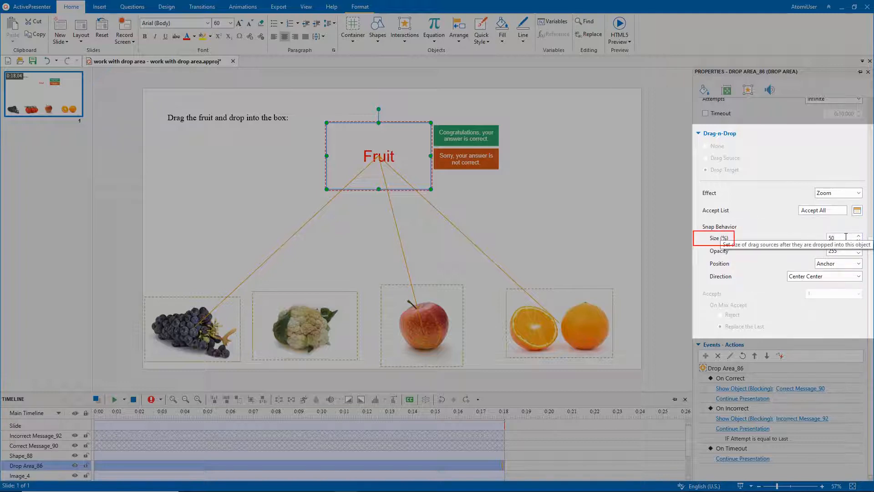
mouse_move(856, 280)
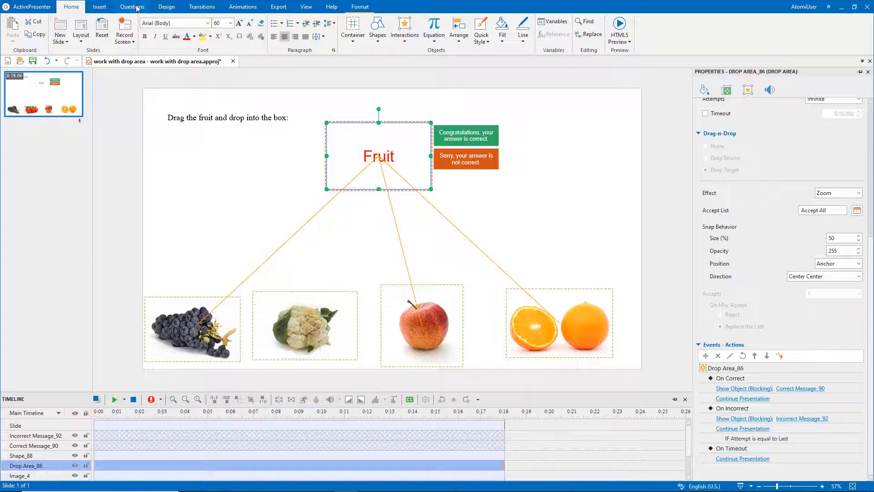
click(132, 7)
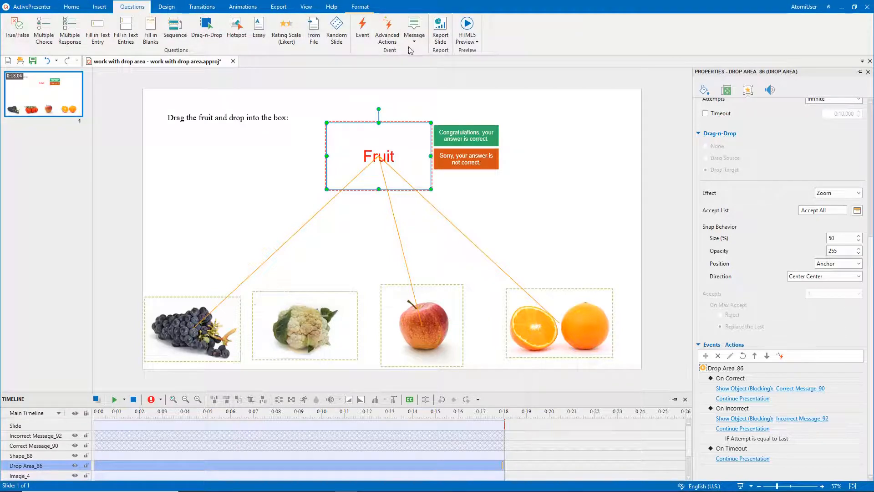
Add a Timeout Message to the Fruit drop area from the Questions message list.
click(413, 28)
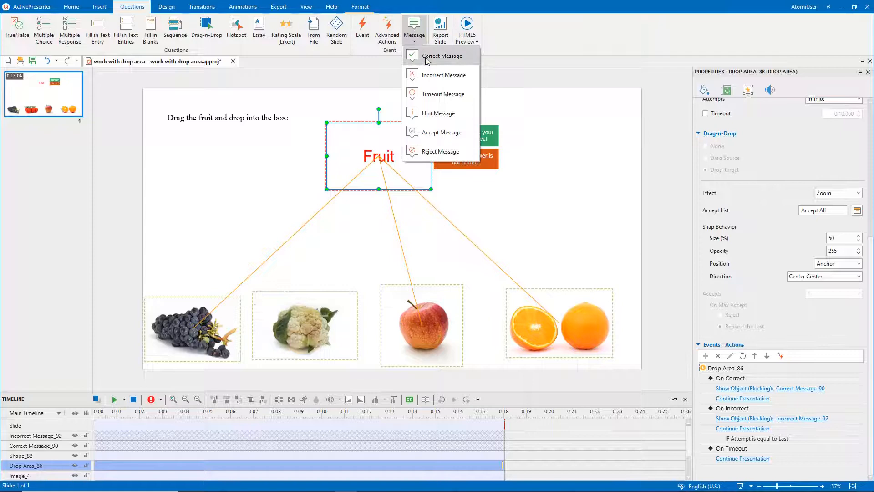
click(444, 93)
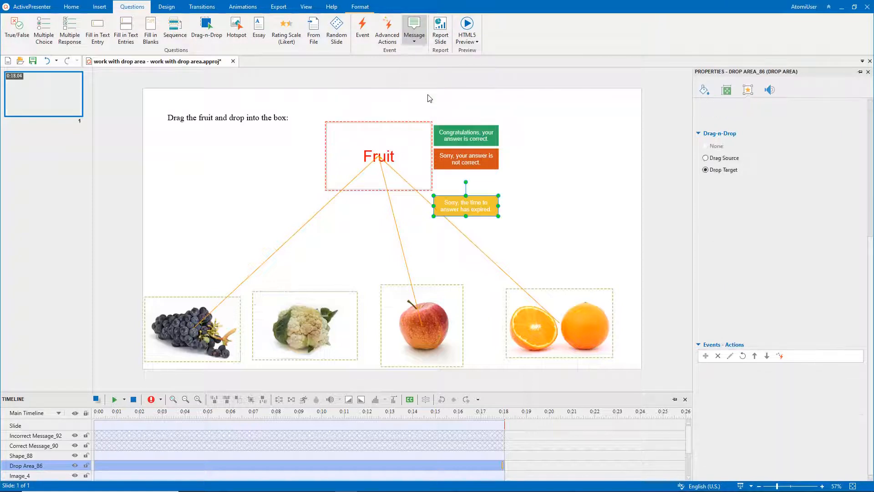
click(378, 155)
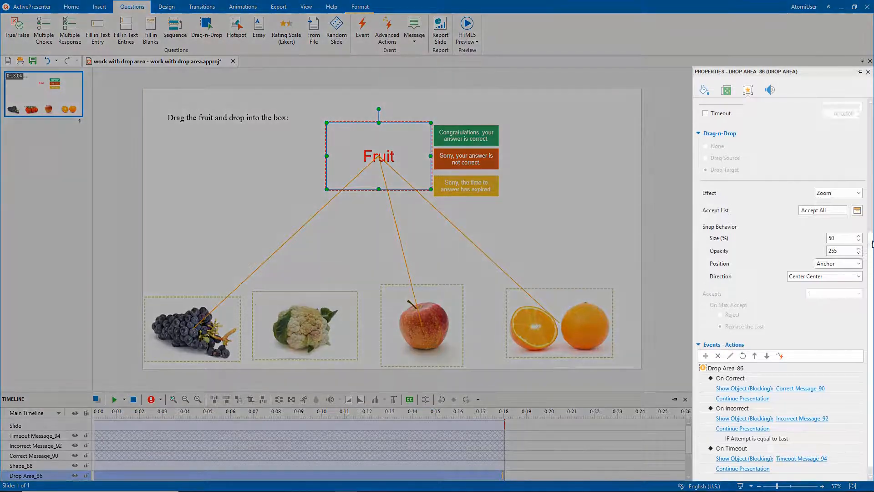
Enable a 0:10.000 timeout for the drop area under Score & Reporting.
scroll(up, 3)
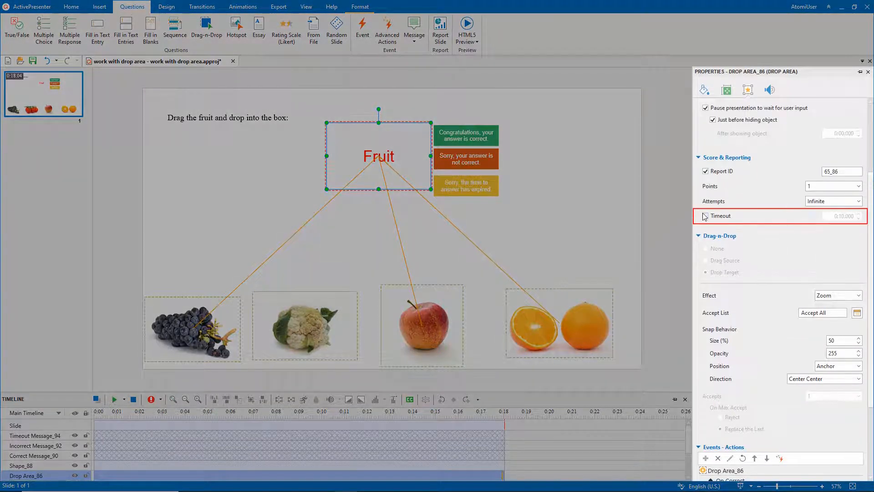
click(705, 216)
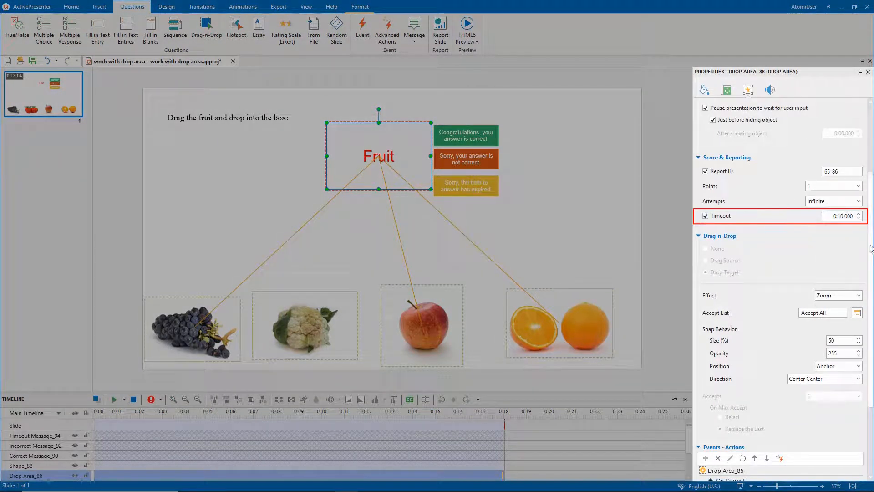
scroll(down, 3)
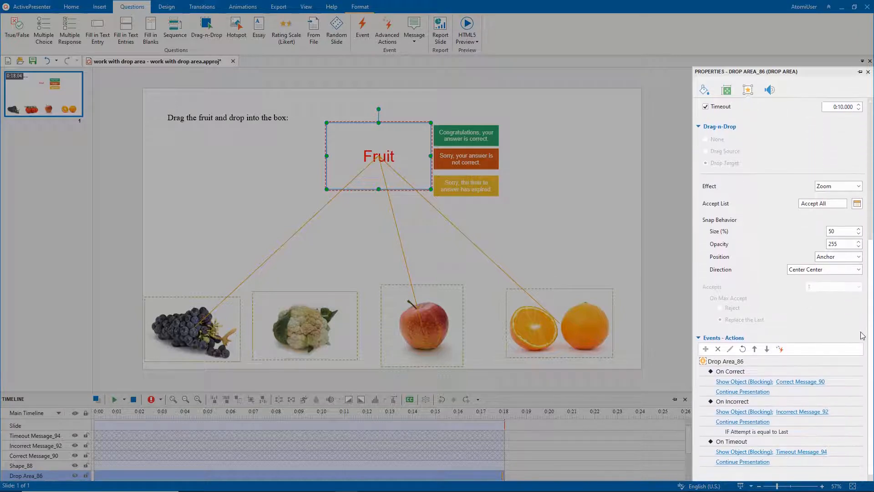